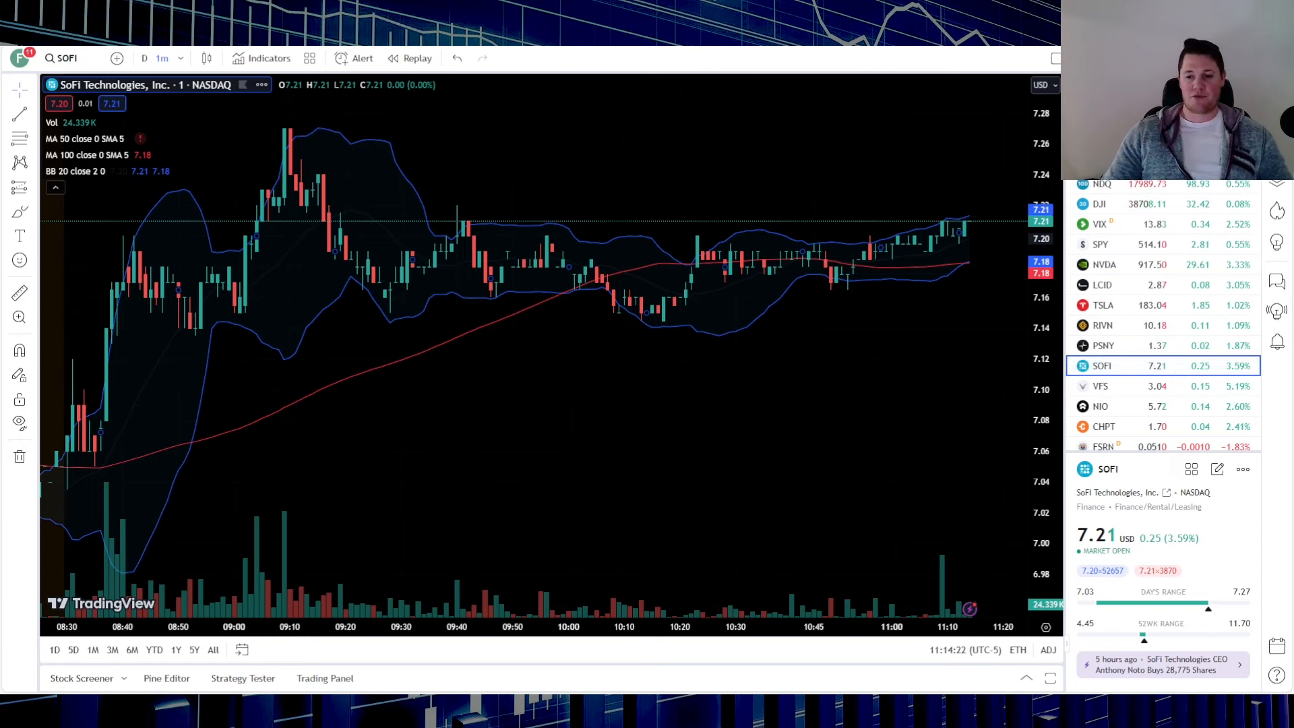
# Scroll down through SOFI's large trade prints in Unusual Whales.
pyautogui.scroll(-3)
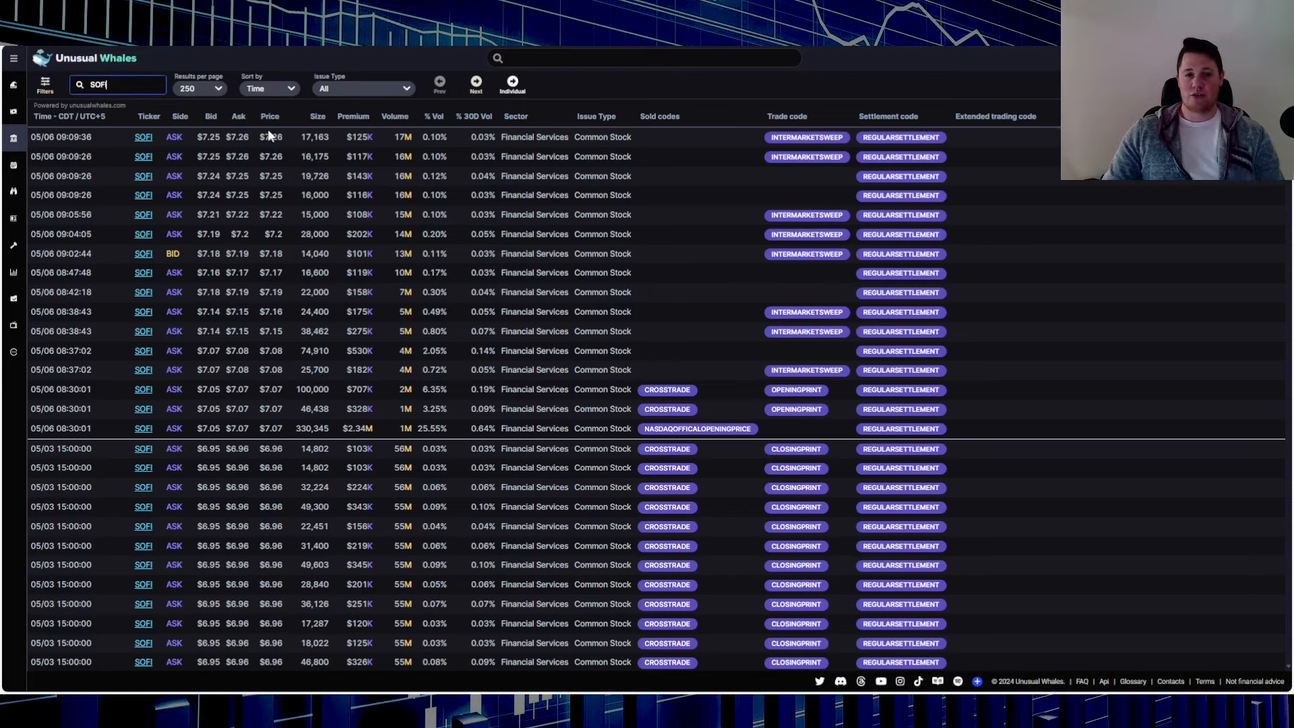
pyautogui.moveTo(461, 384)
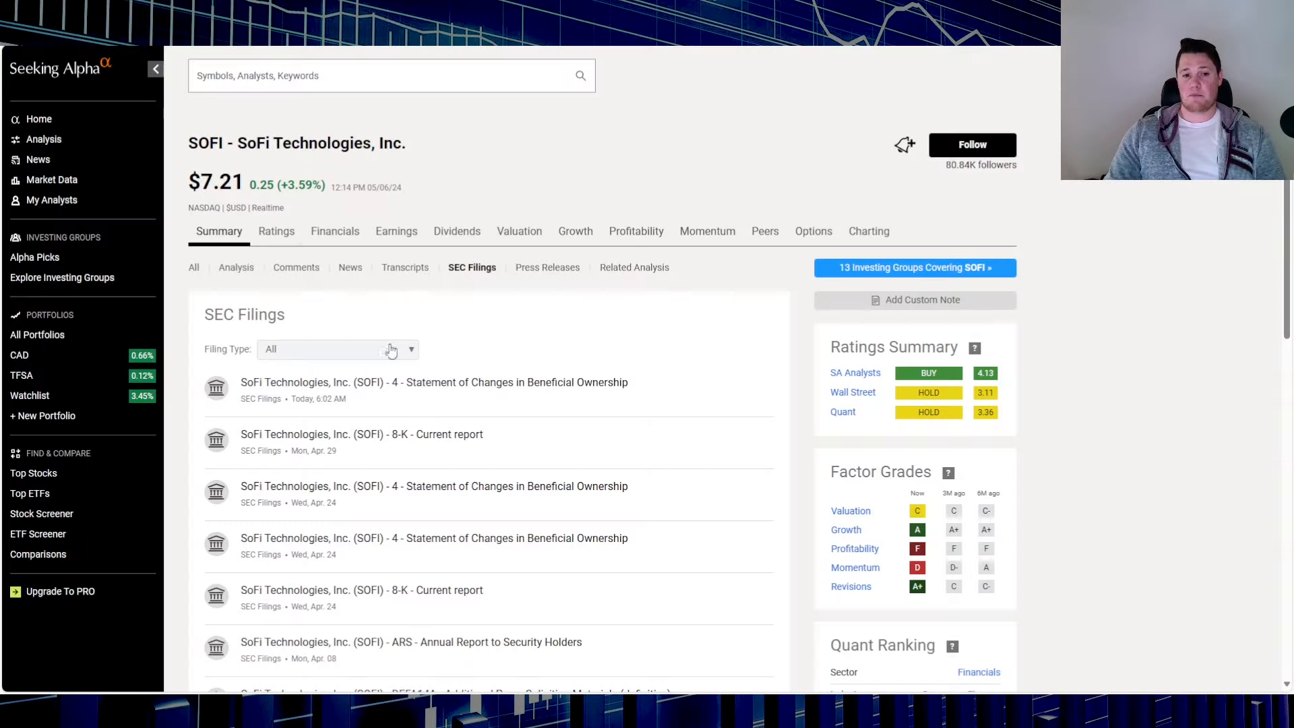
pyautogui.moveTo(503, 349)
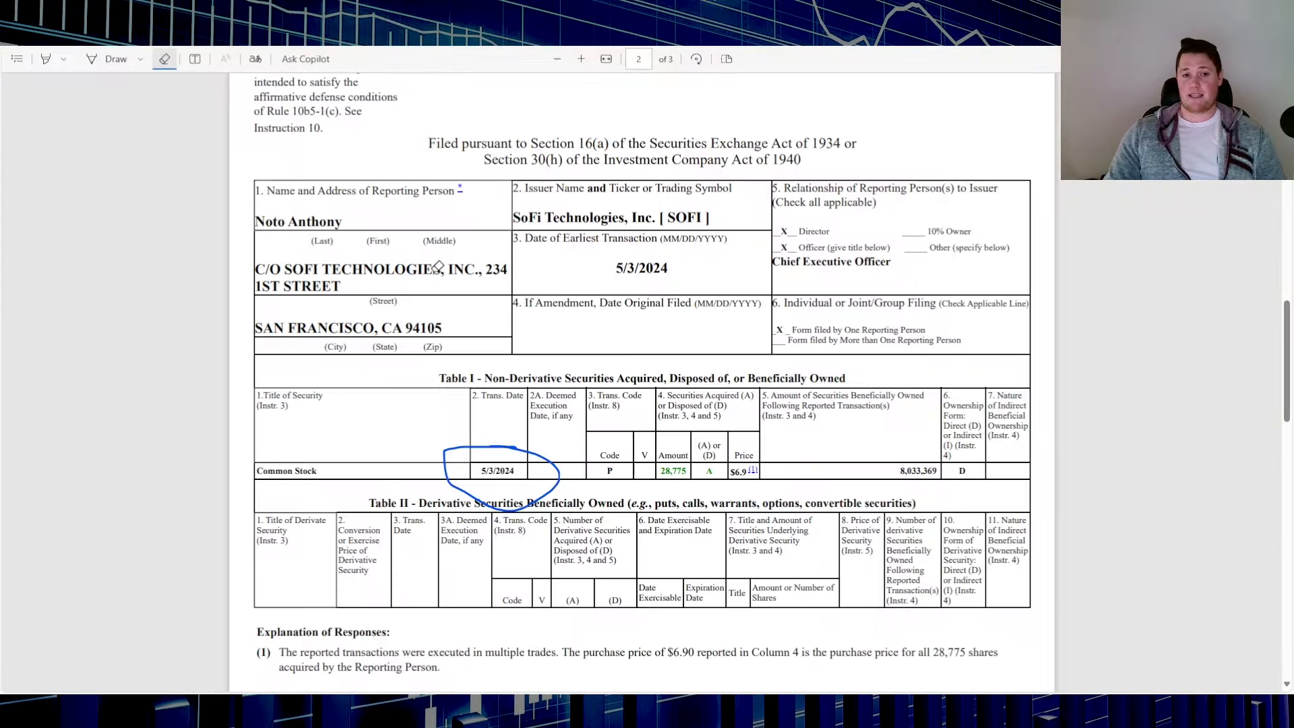
# Switch to freehand inking and circle the 'P' code and $6.90 price in Table I.
pyautogui.click(115, 59)
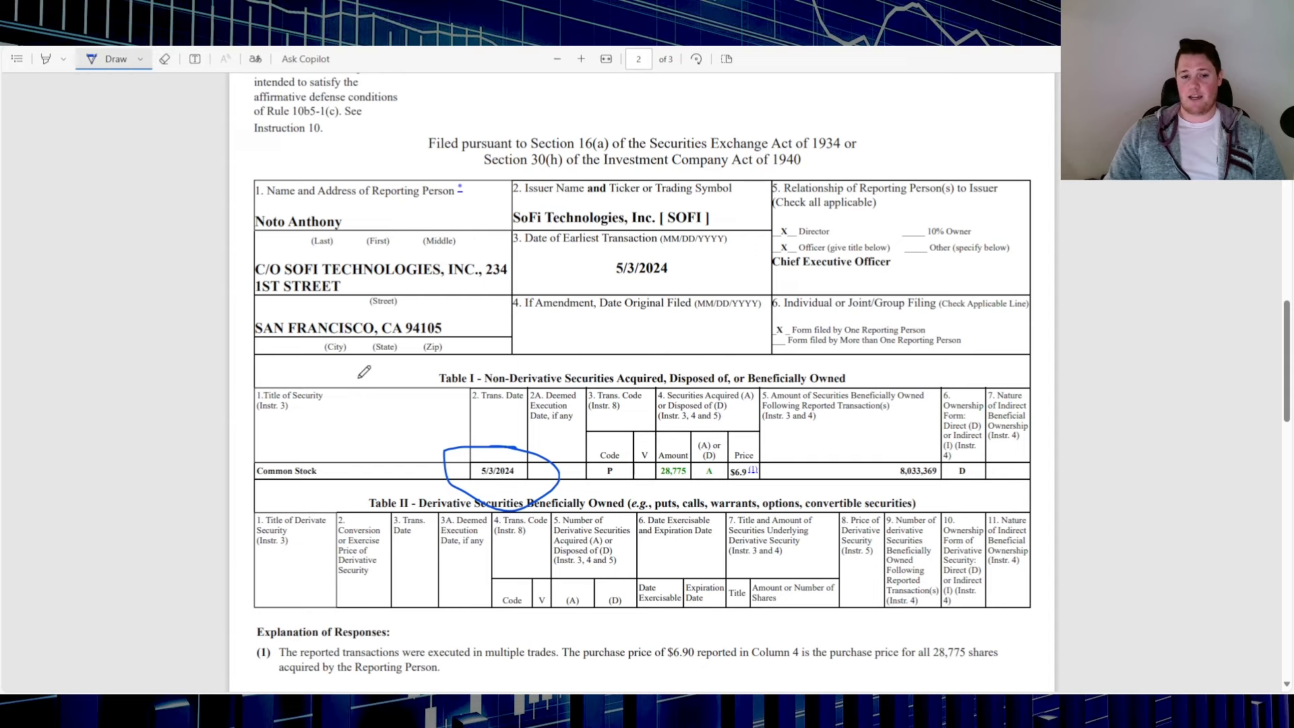
pyautogui.moveTo(562, 499)
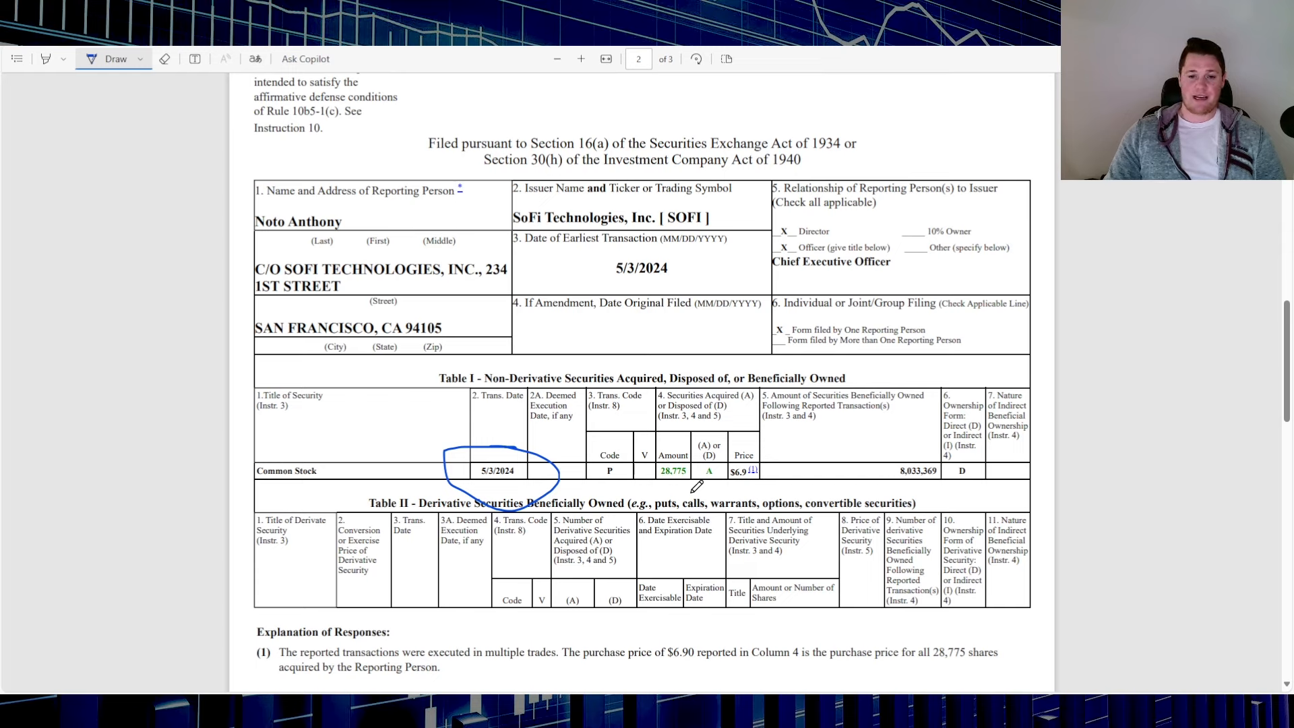
pyautogui.moveTo(644, 431)
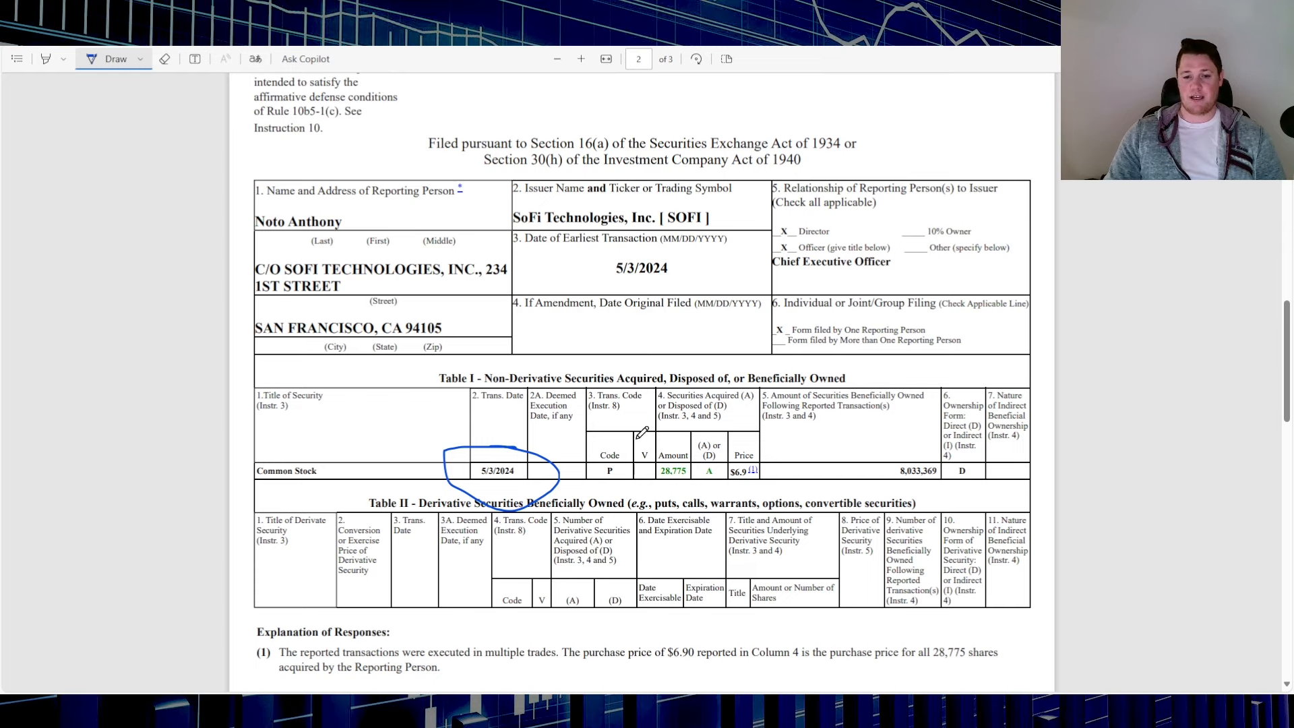
pyautogui.moveTo(627, 434); pyautogui.dragTo(609, 471)
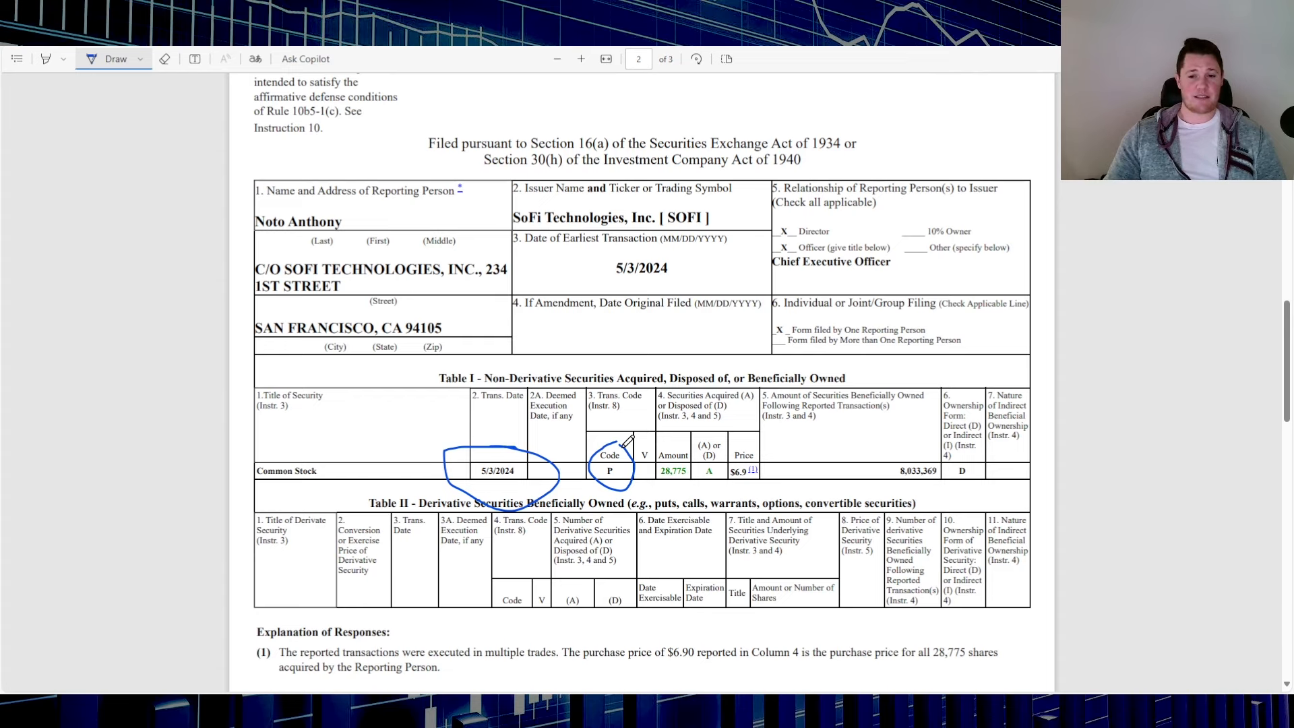
pyautogui.moveTo(726, 450); pyautogui.dragTo(738, 491)
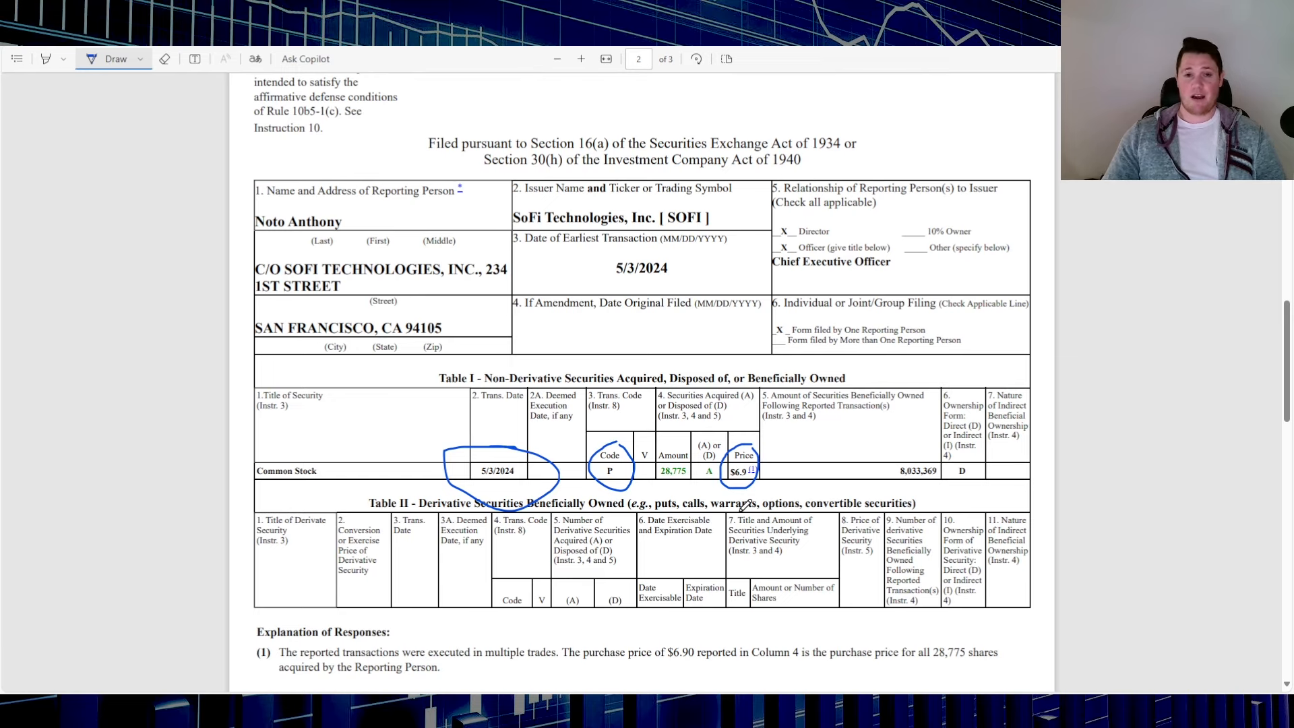
pyautogui.moveTo(486, 449)
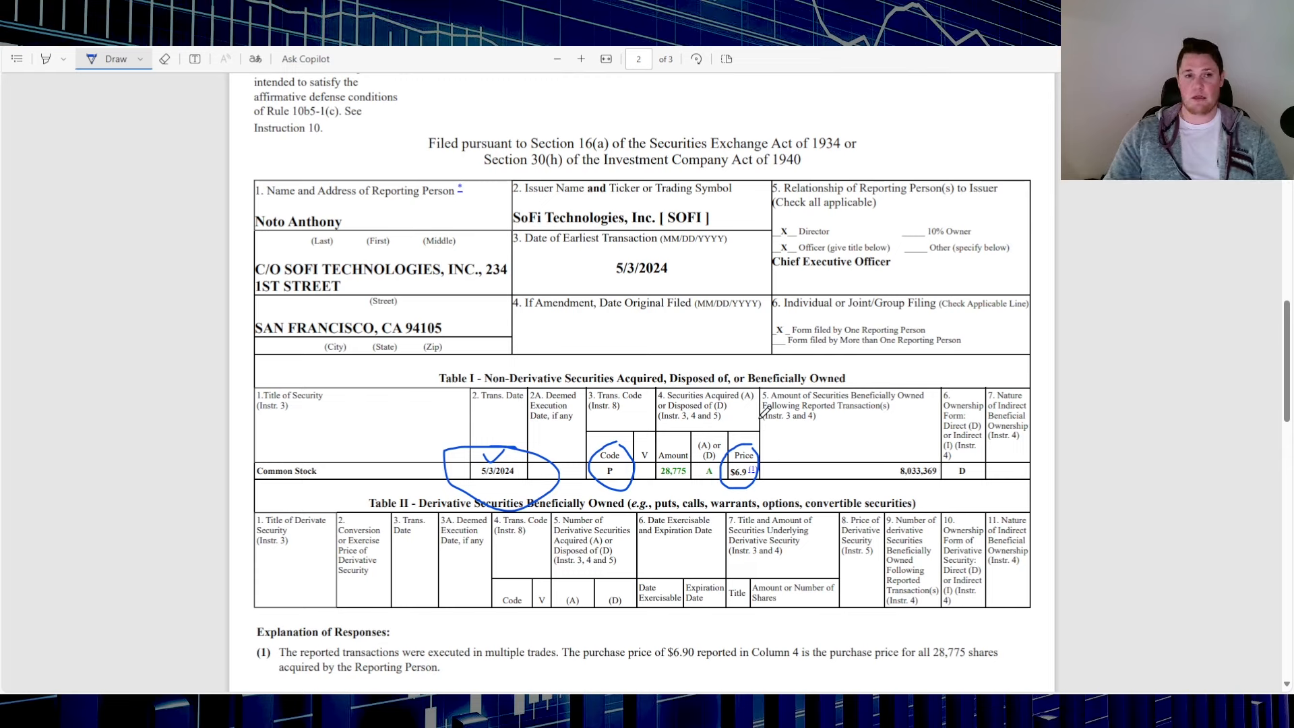
pyautogui.moveTo(424, 128)
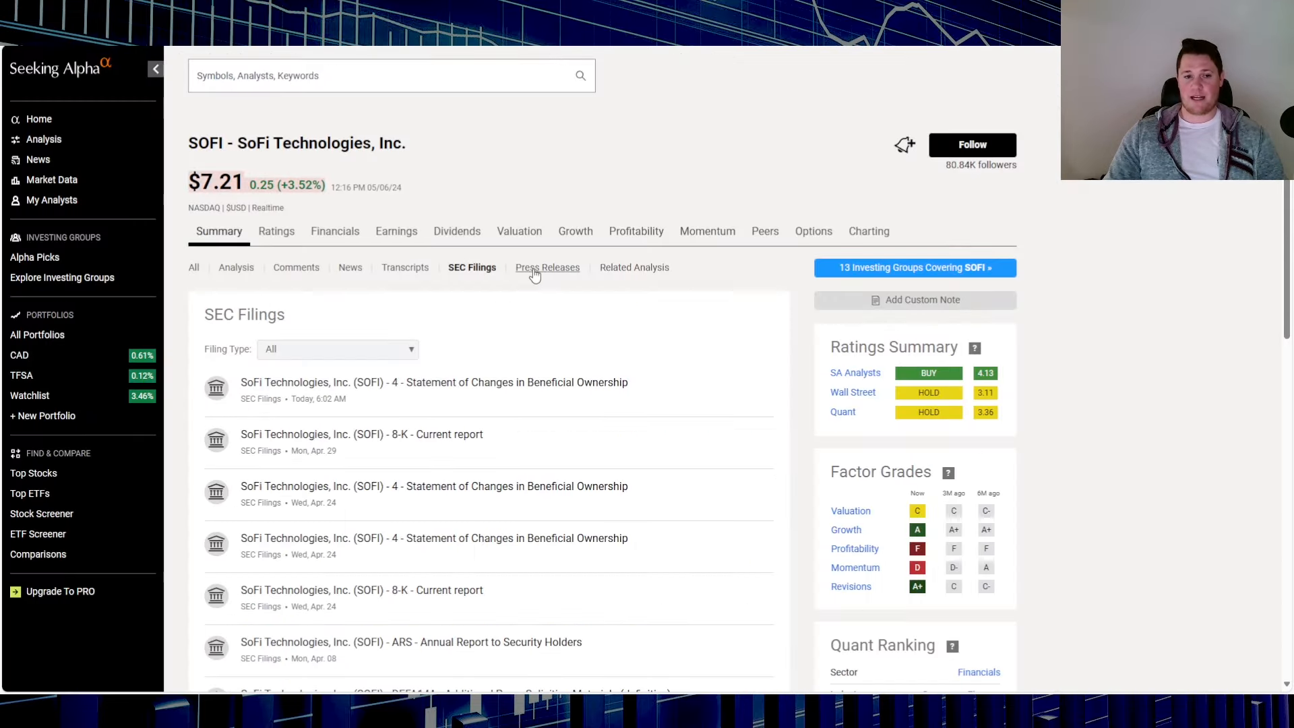
# View SOFI's press releases, including Q1 2024 results, then return to the SEC filings list.
pyautogui.click(547, 267)
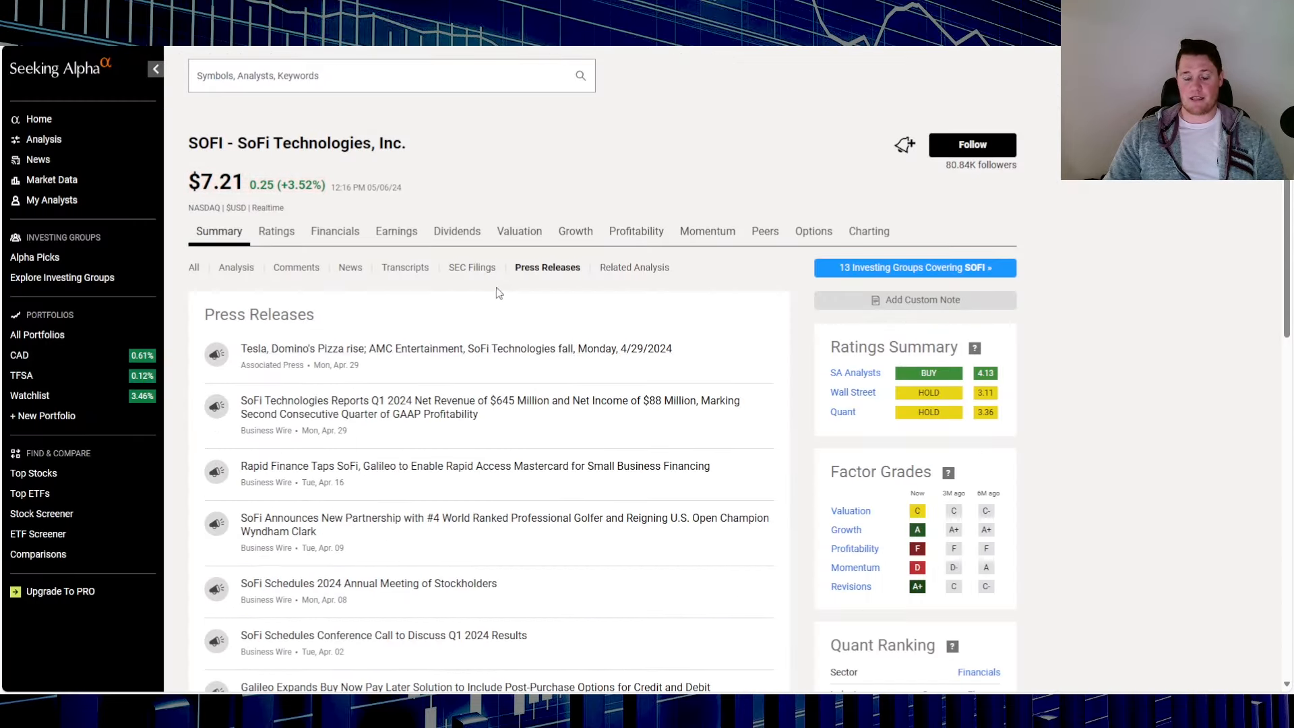
pyautogui.moveTo(510, 180)
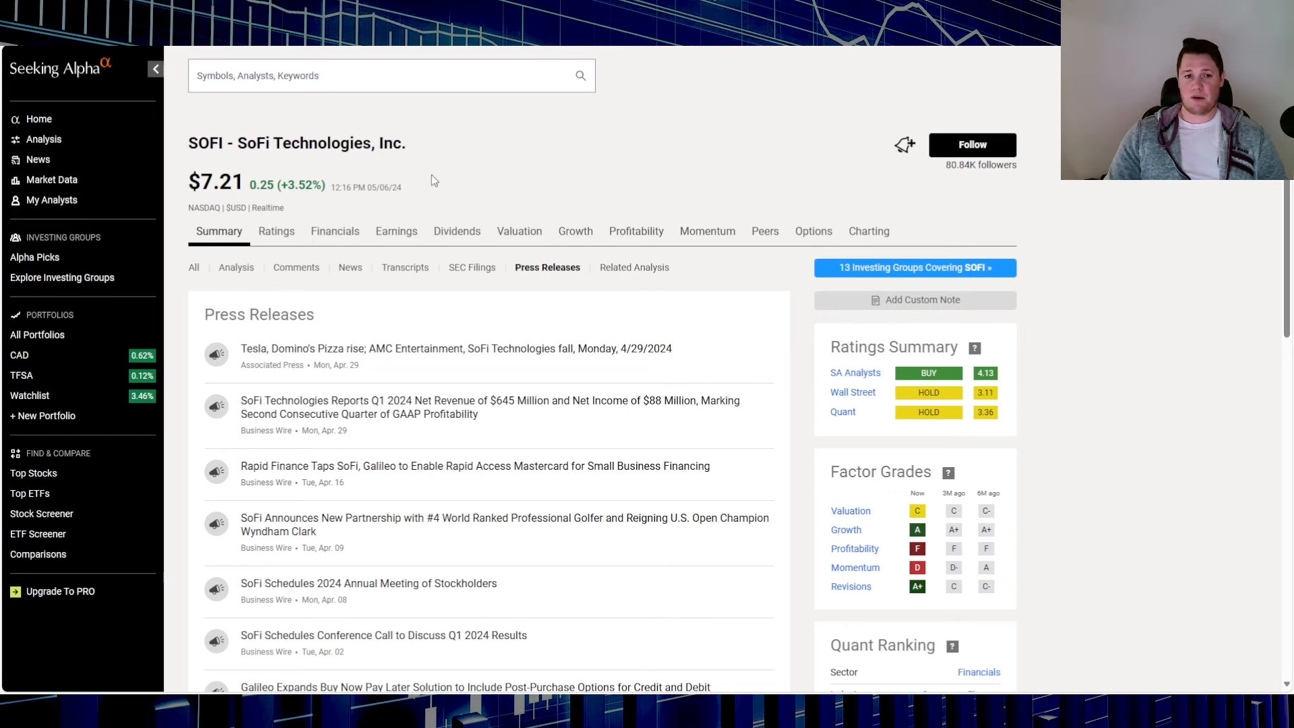
pyautogui.moveTo(489, 277)
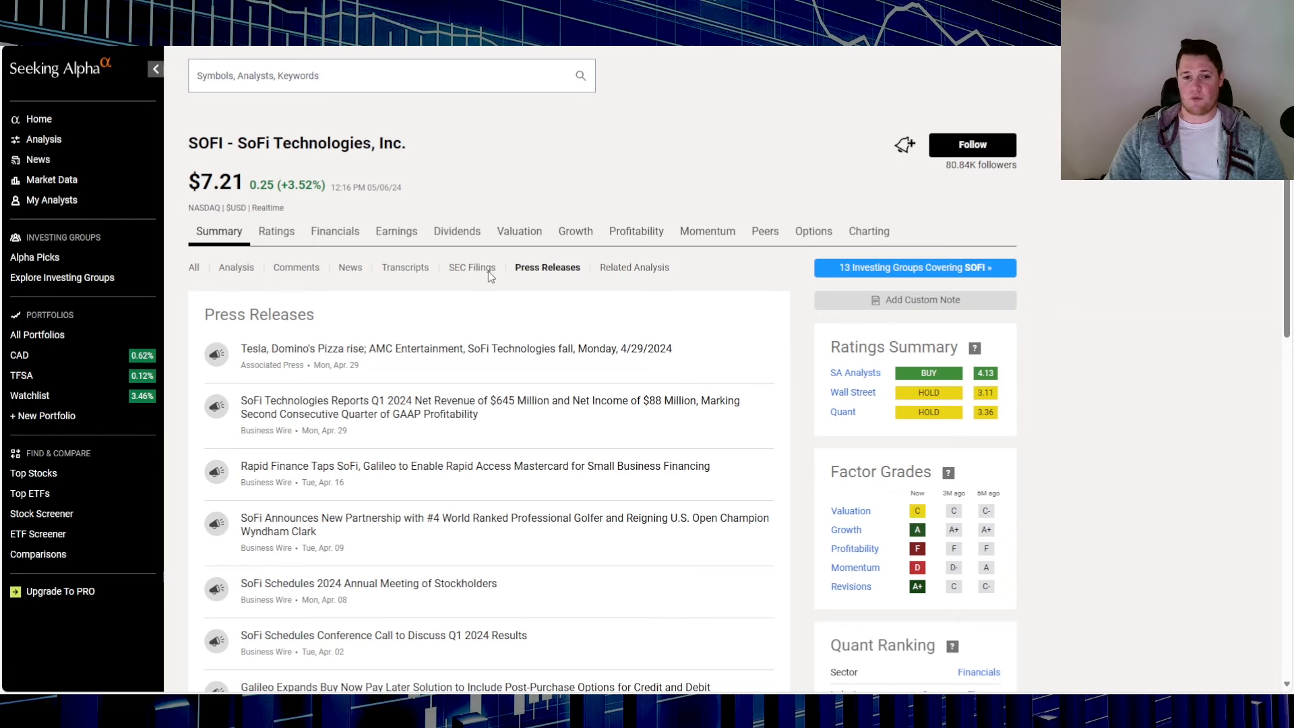
pyautogui.click(471, 266)
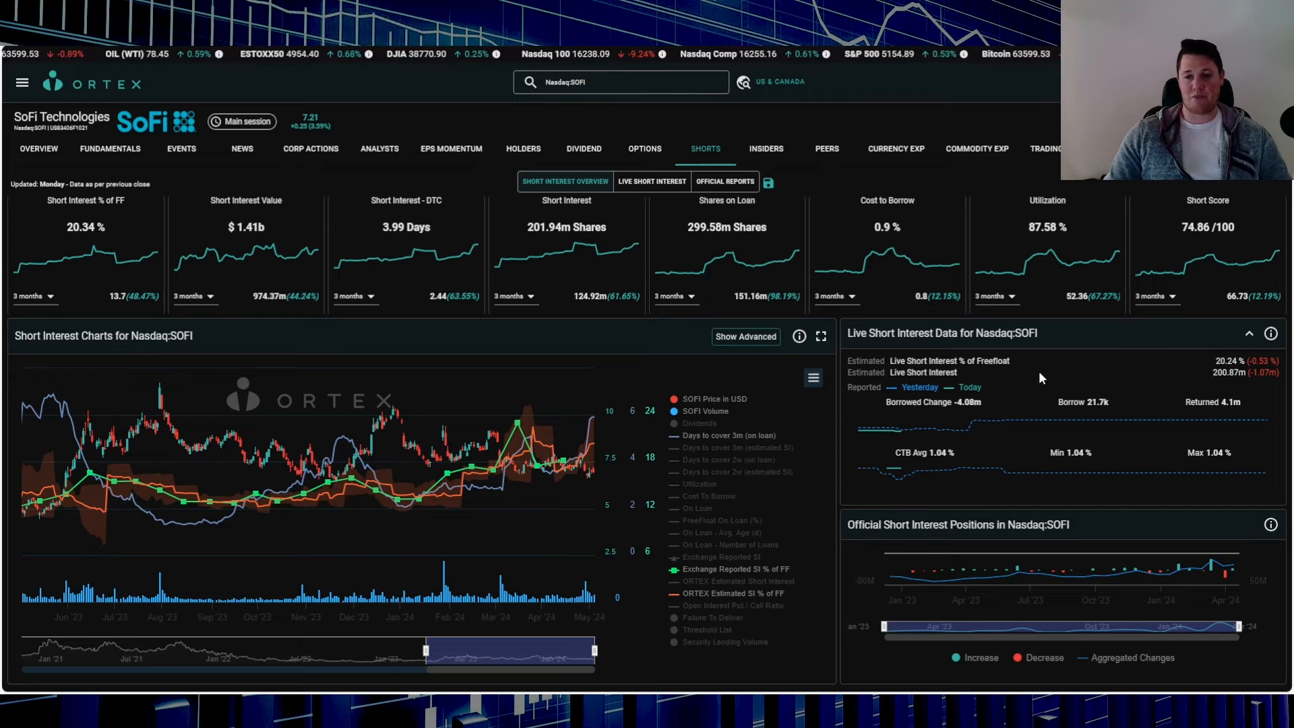
pyautogui.moveTo(1014, 420)
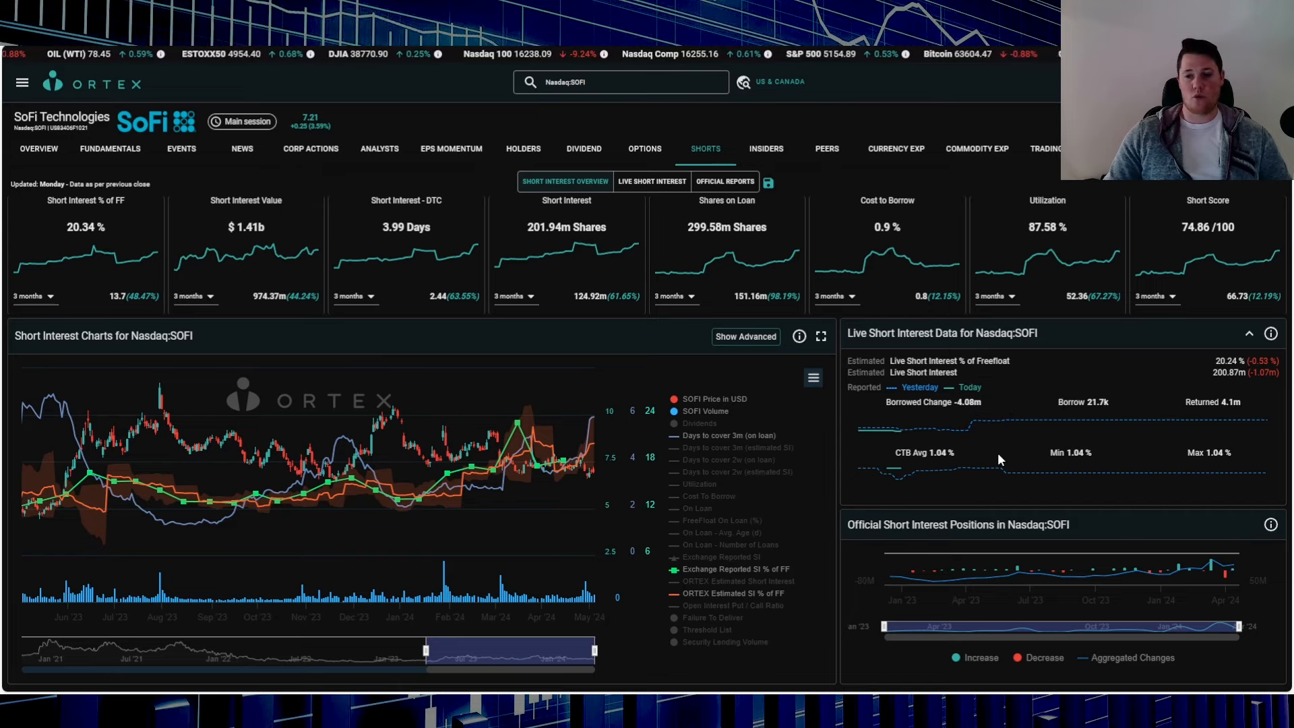
pyautogui.moveTo(1064, 269)
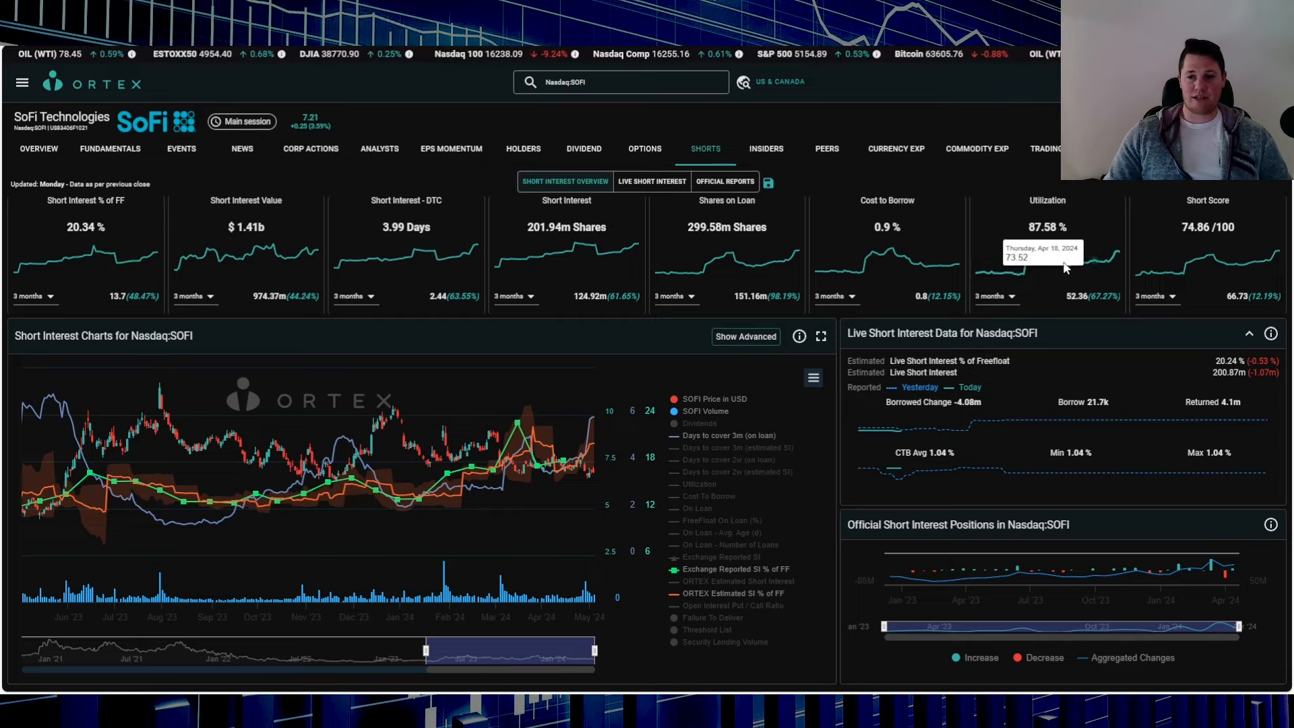
# Show ORTEX's live SOFI short interest view, estimated at 20.24%.
pyautogui.click(651, 180)
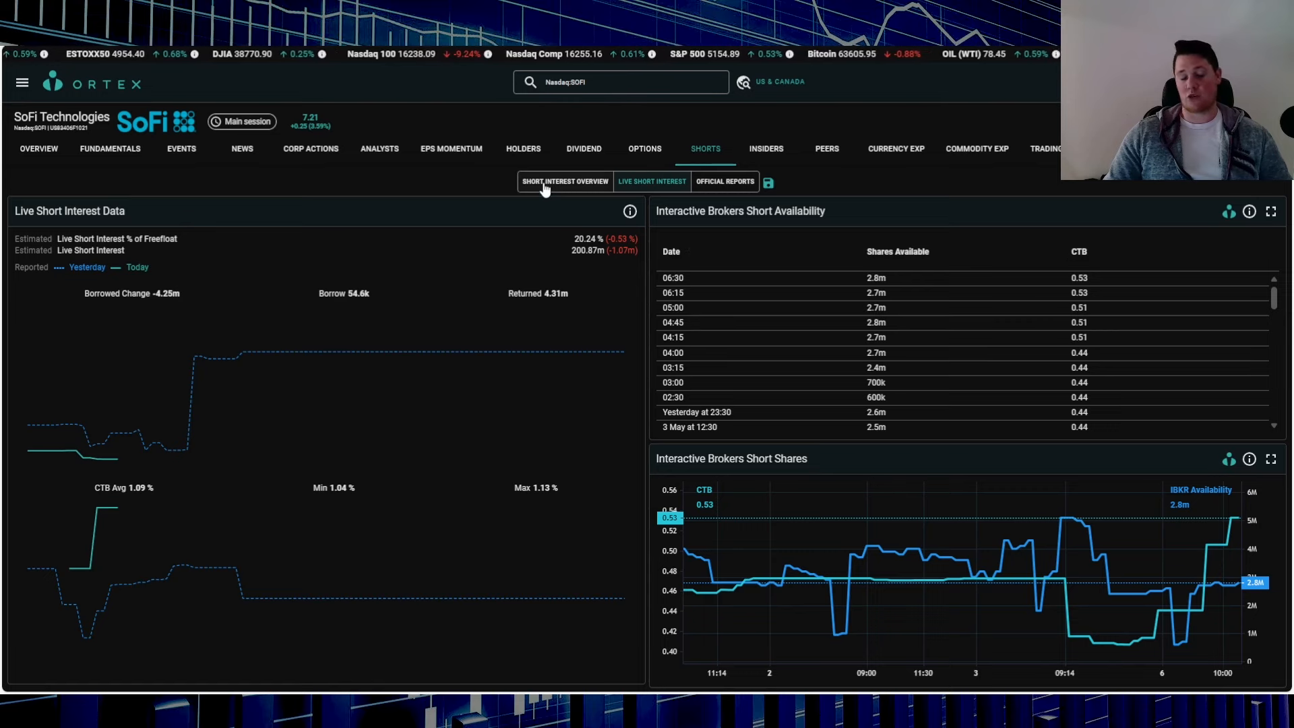
pyautogui.click(565, 182)
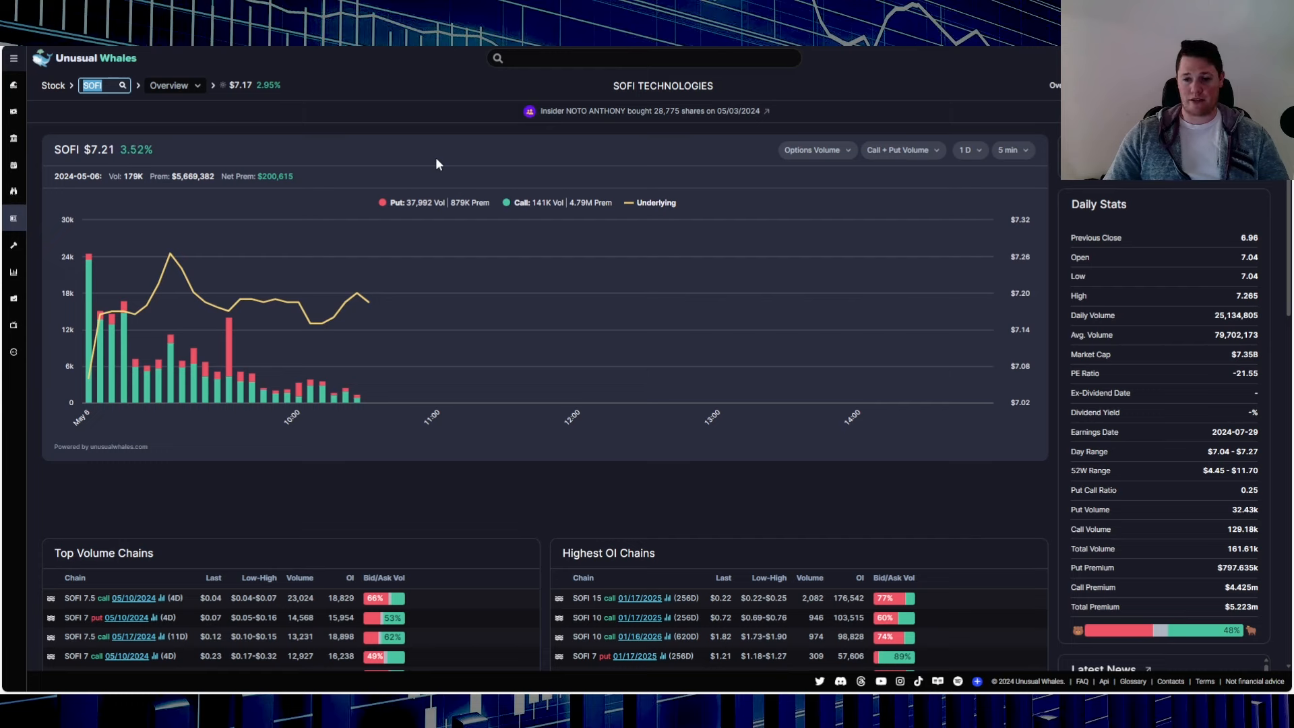
pyautogui.moveTo(598, 400)
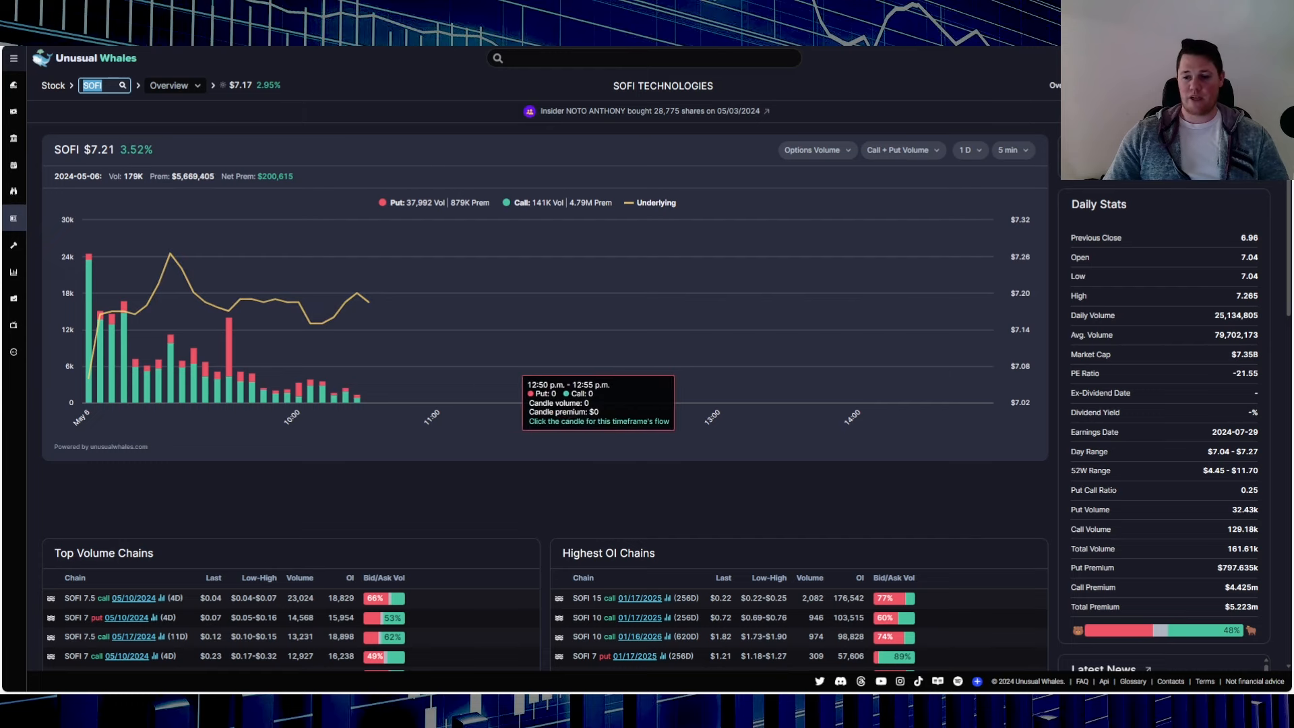
pyautogui.moveTo(864, 547)
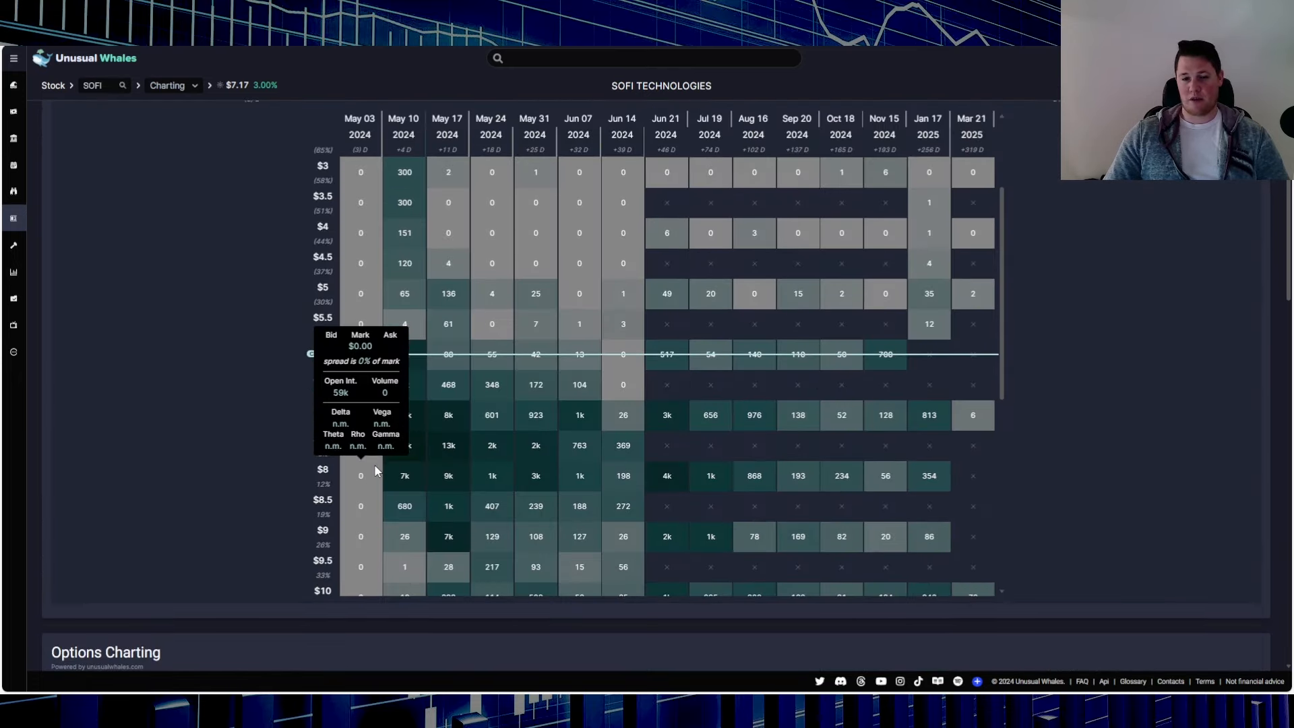
# Show put figures in SOFI's options grid and scroll through strikes and expirations.
pyautogui.click(103, 206)
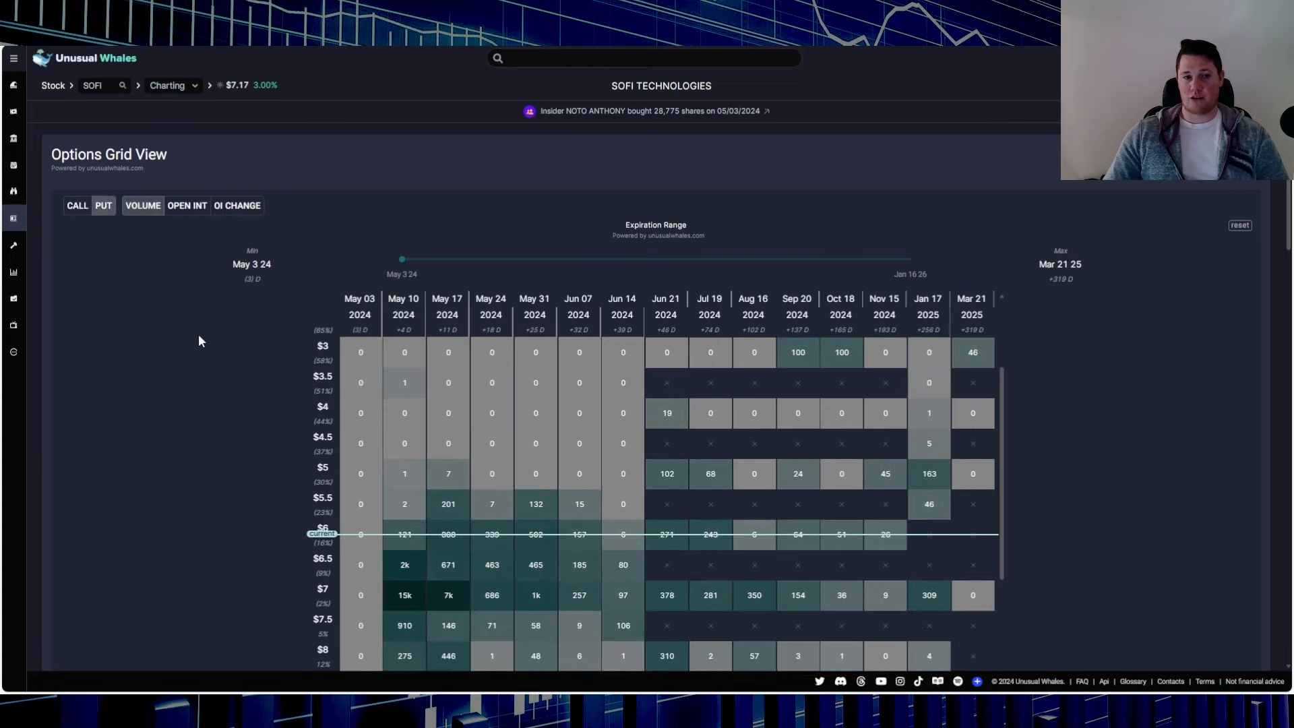
pyautogui.scroll(-3)
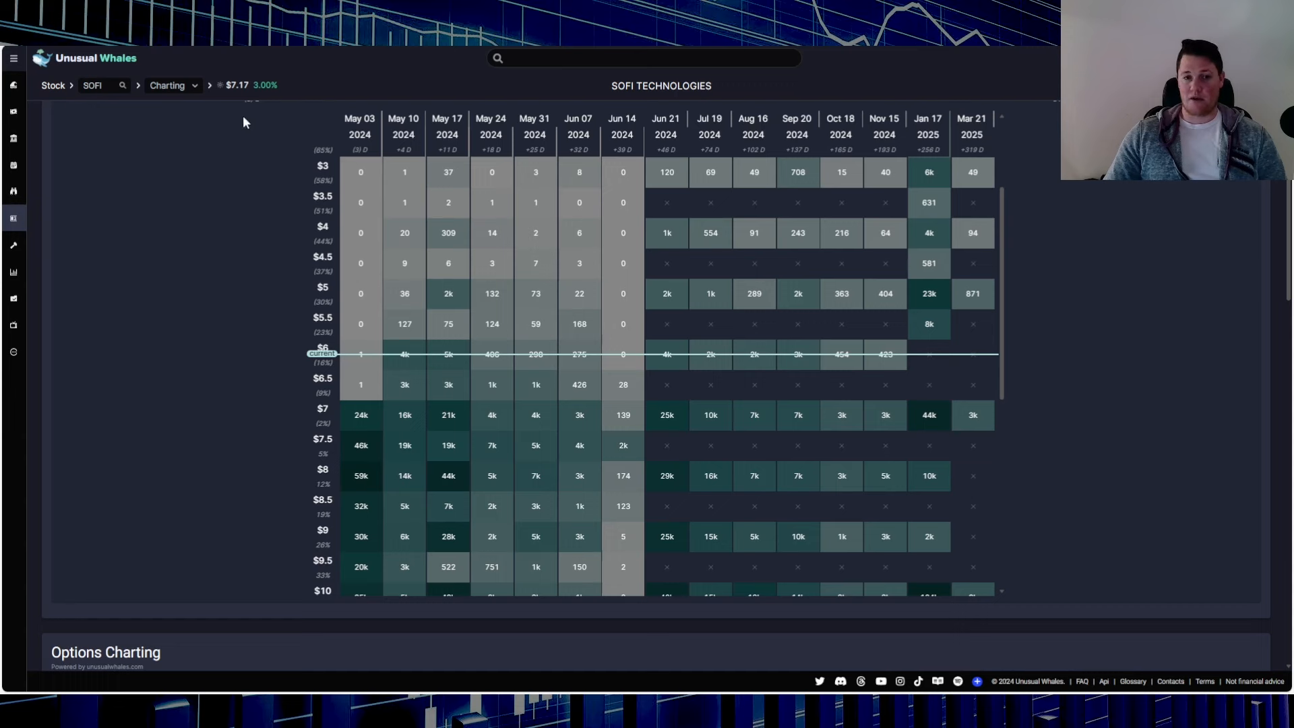
pyautogui.moveTo(404, 414)
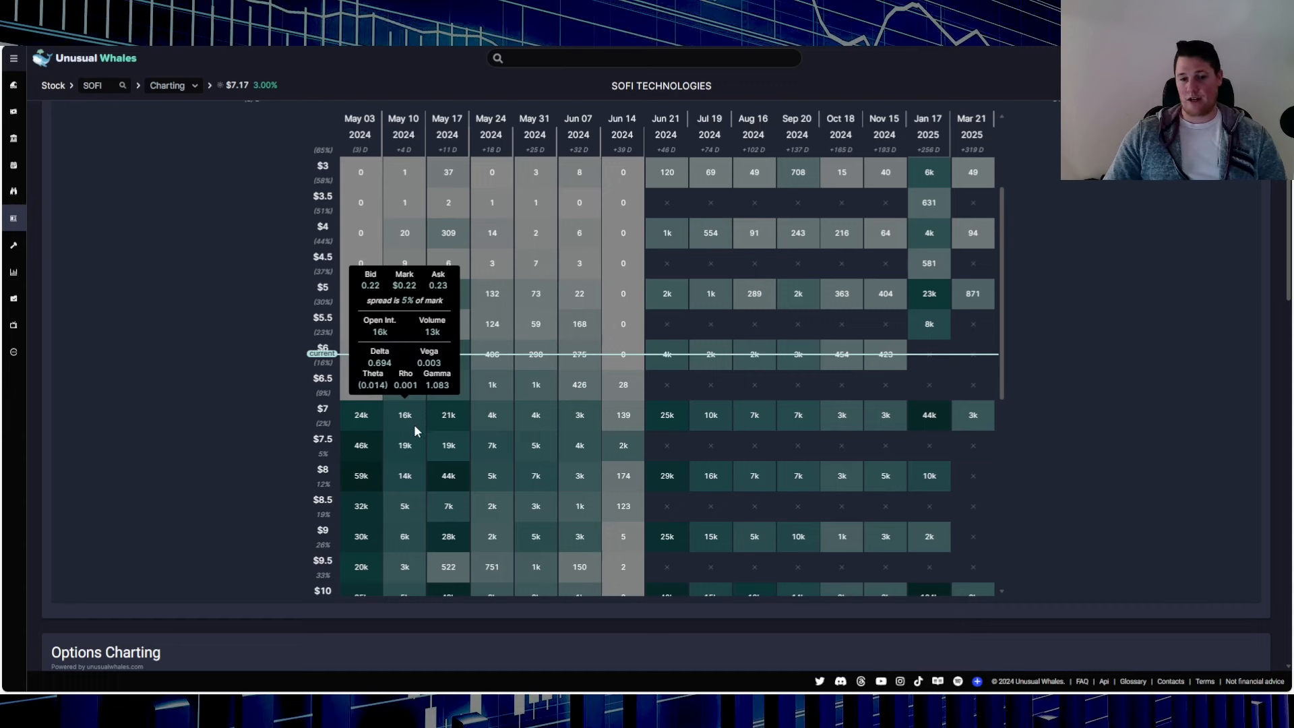
pyautogui.moveTo(415, 418)
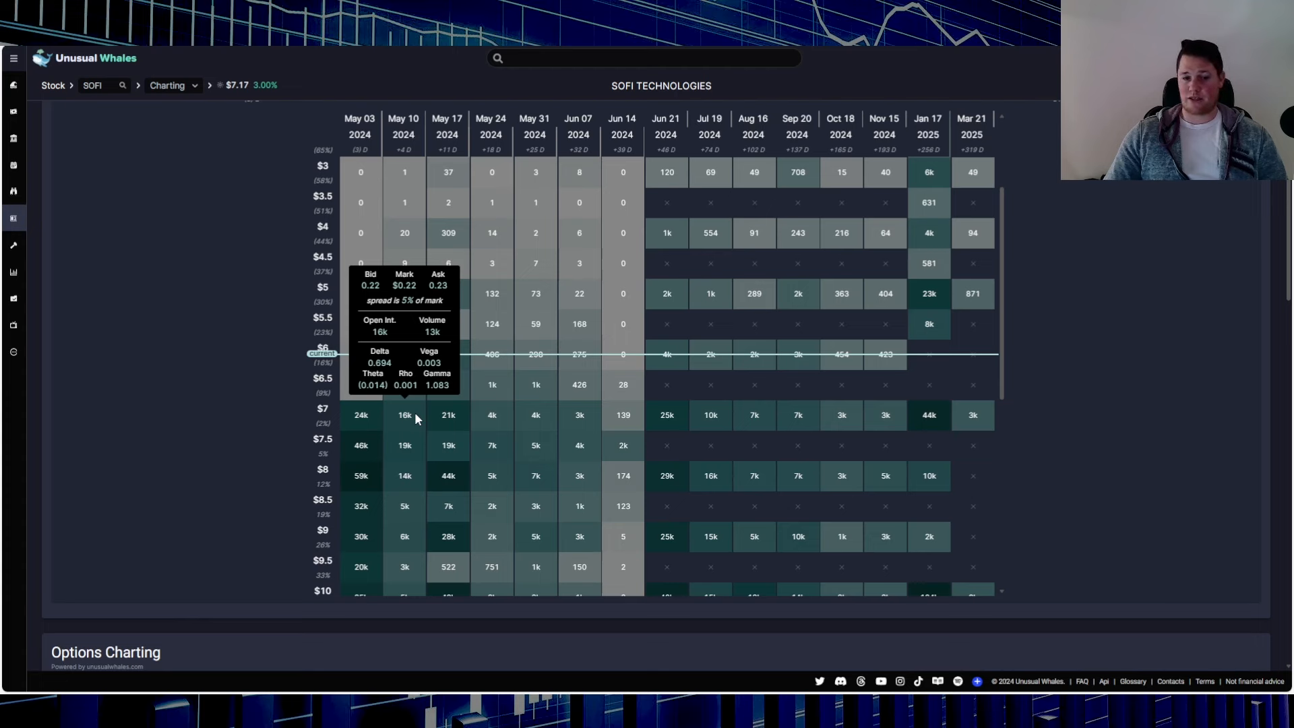
pyautogui.moveTo(405, 475)
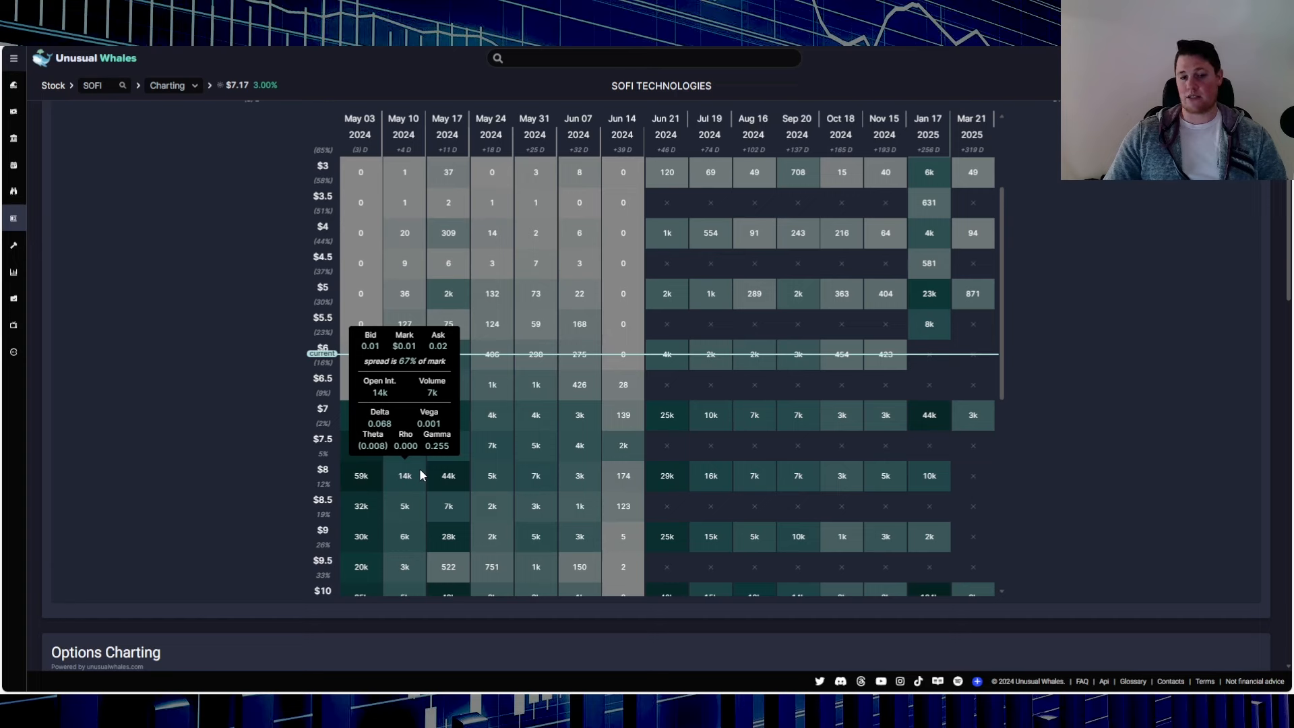
pyautogui.moveTo(412, 591)
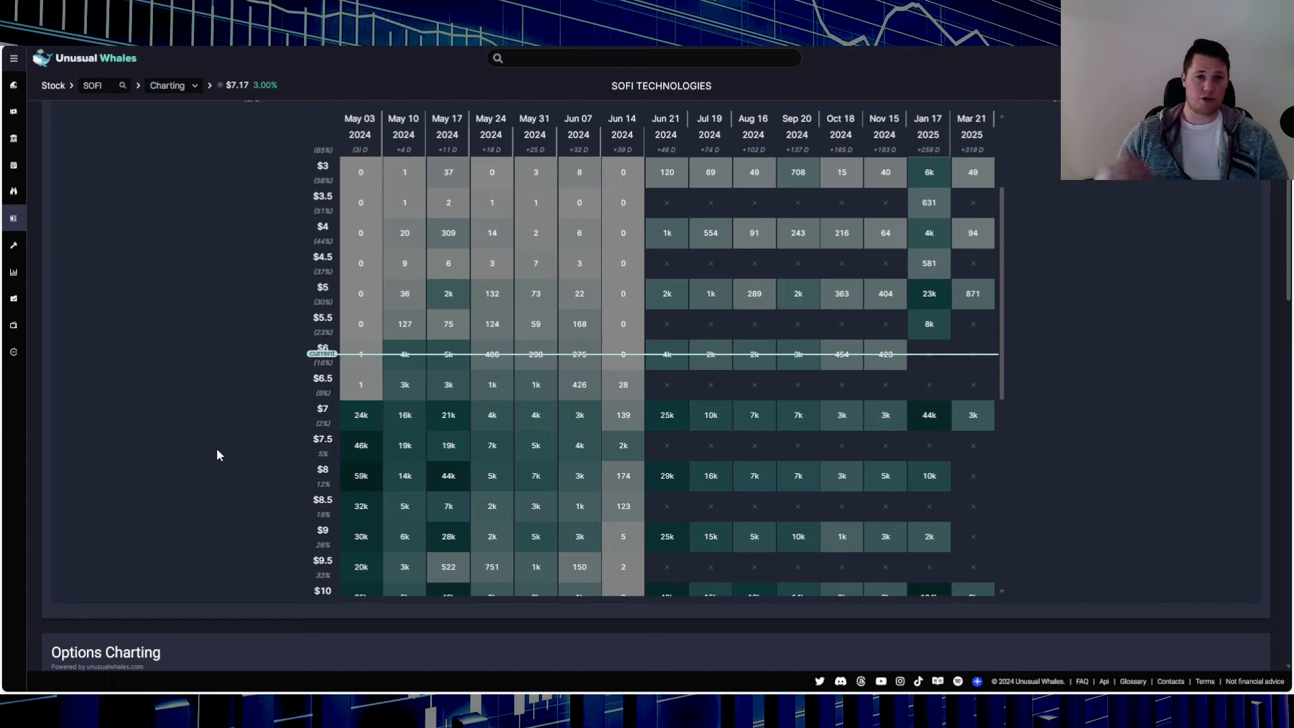
pyautogui.moveTo(404, 415)
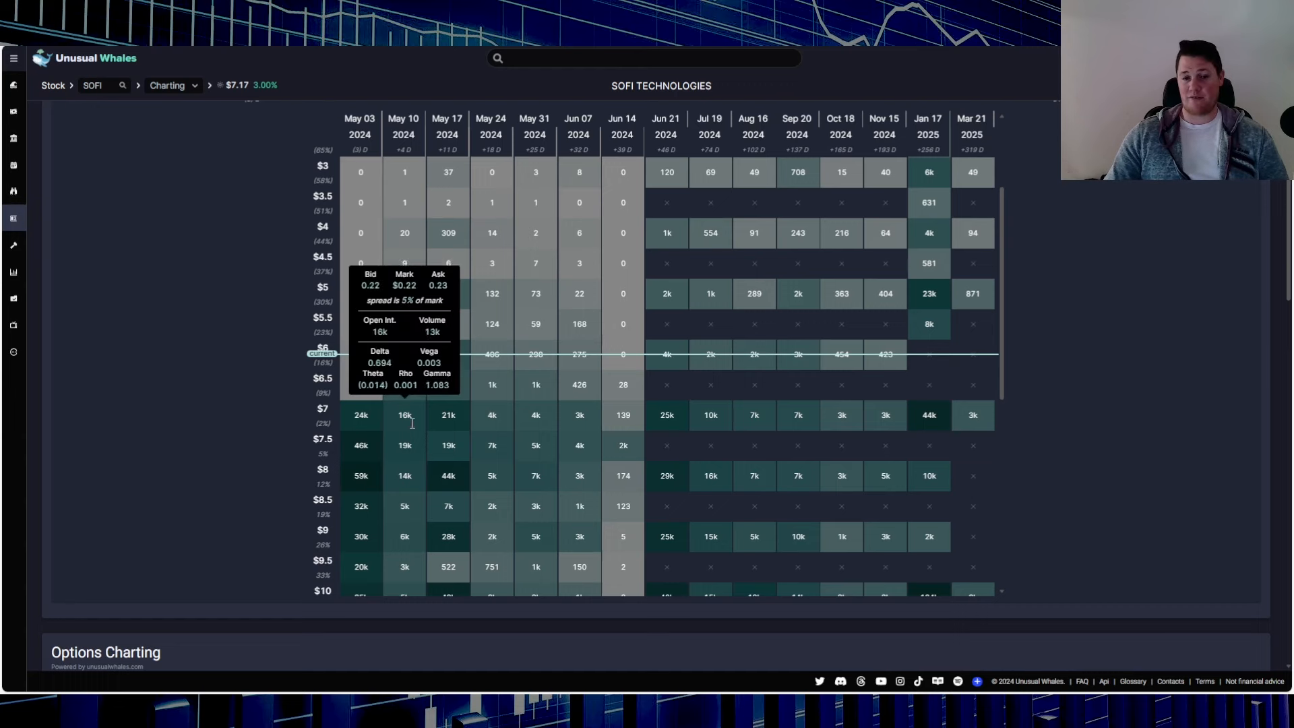
pyautogui.moveTo(411, 434)
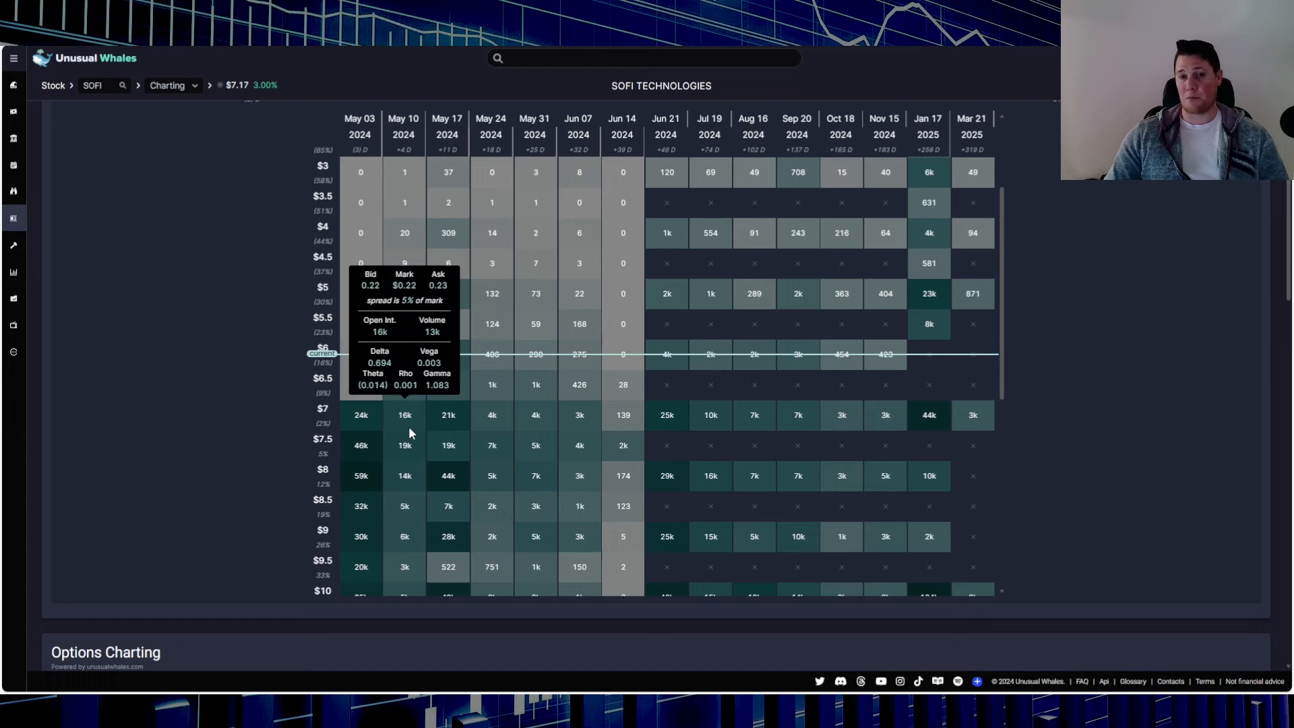
pyautogui.moveTo(415, 426)
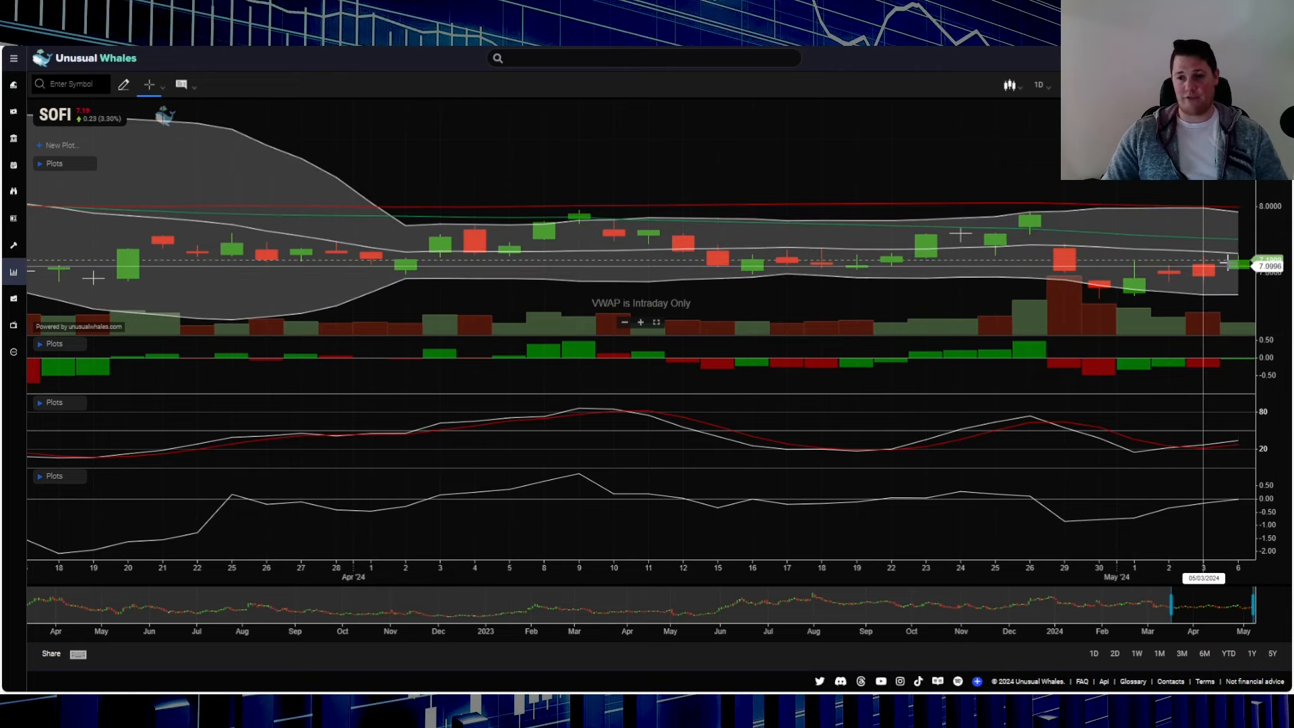
pyautogui.moveTo(856, 274)
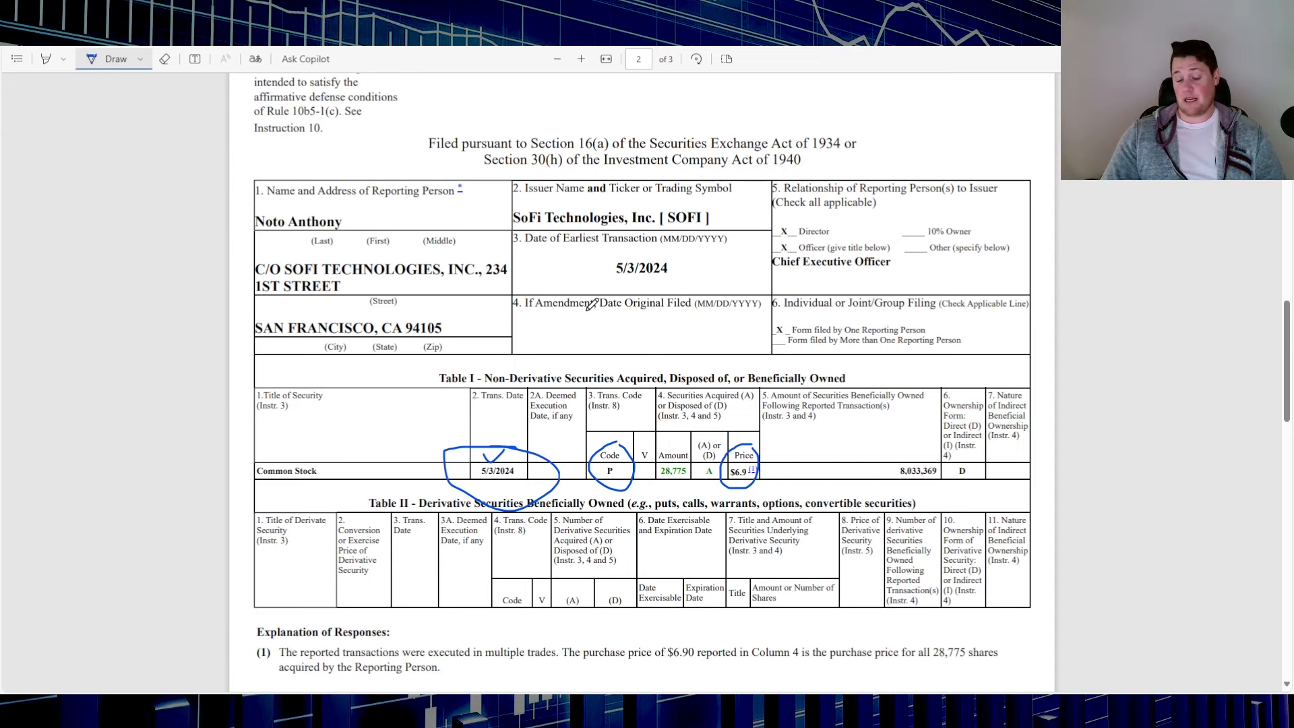
pyautogui.moveTo(728, 355)
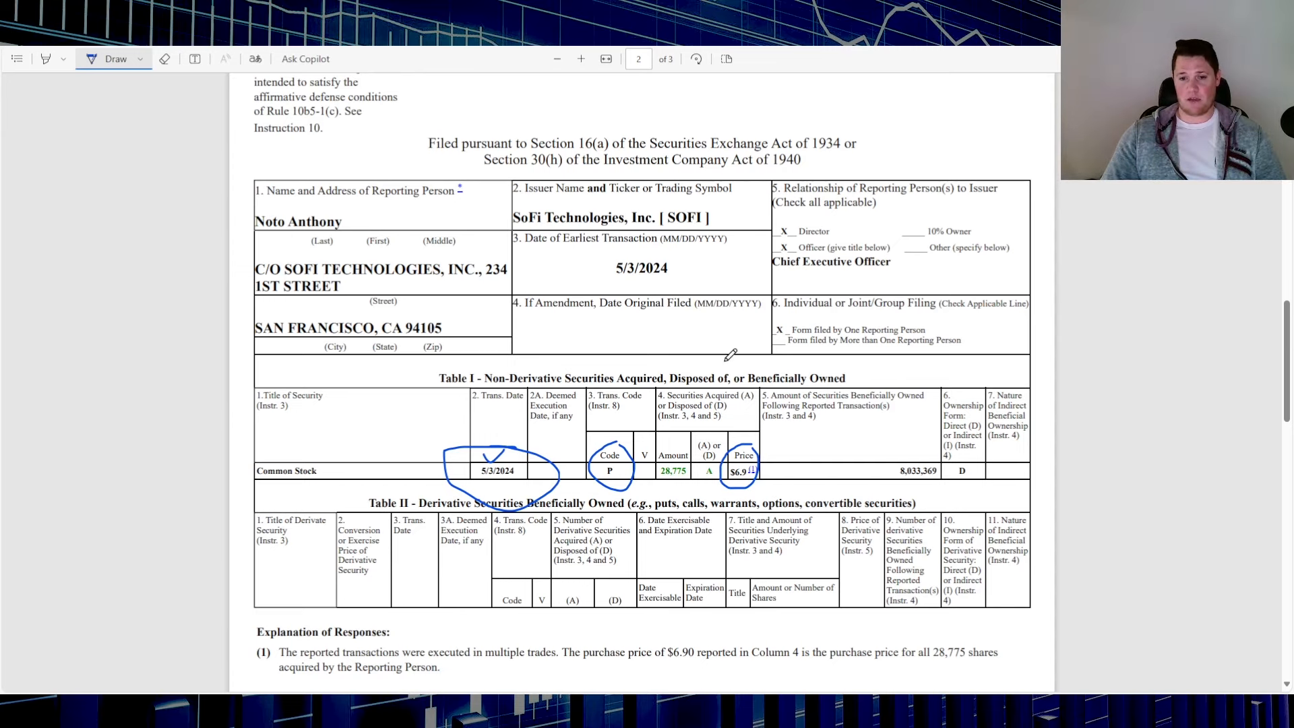